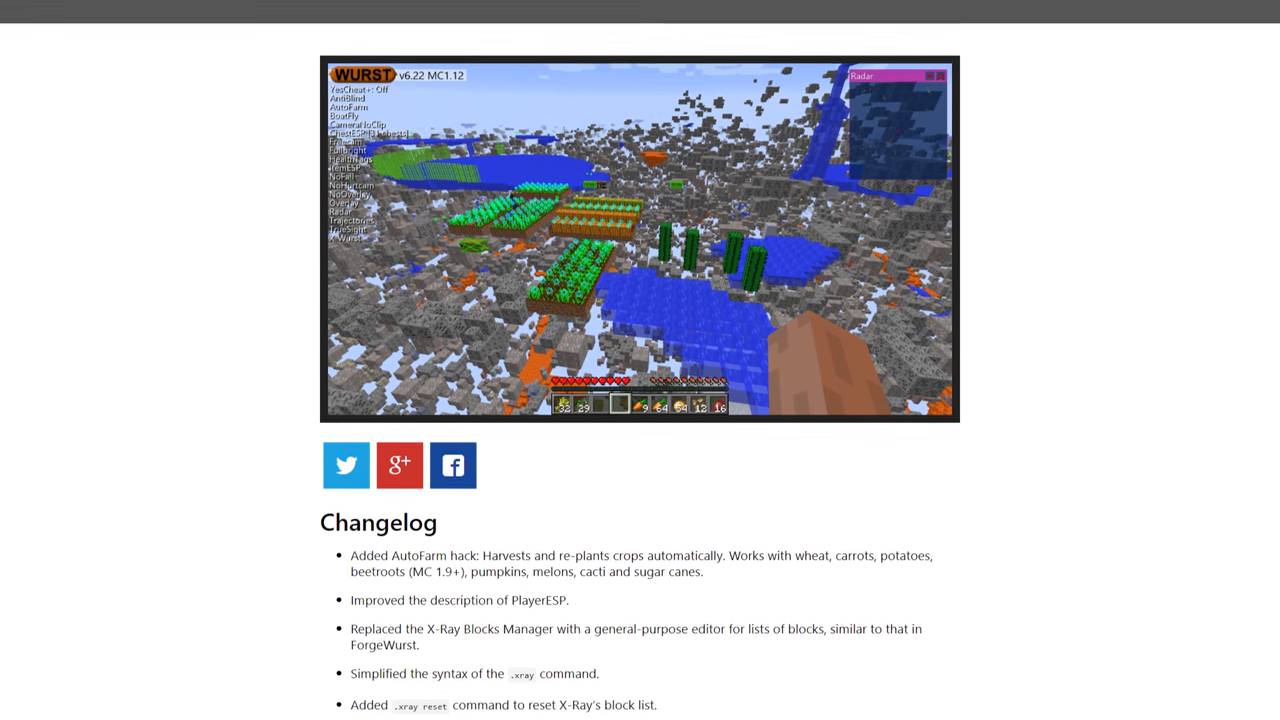
Edit the X-Ray block list, removing 11 unwanted blocks (59 to 48), and confirm with Done.
{"action": "scroll", "scroll_direction": "down", "scroll_amount": 3}
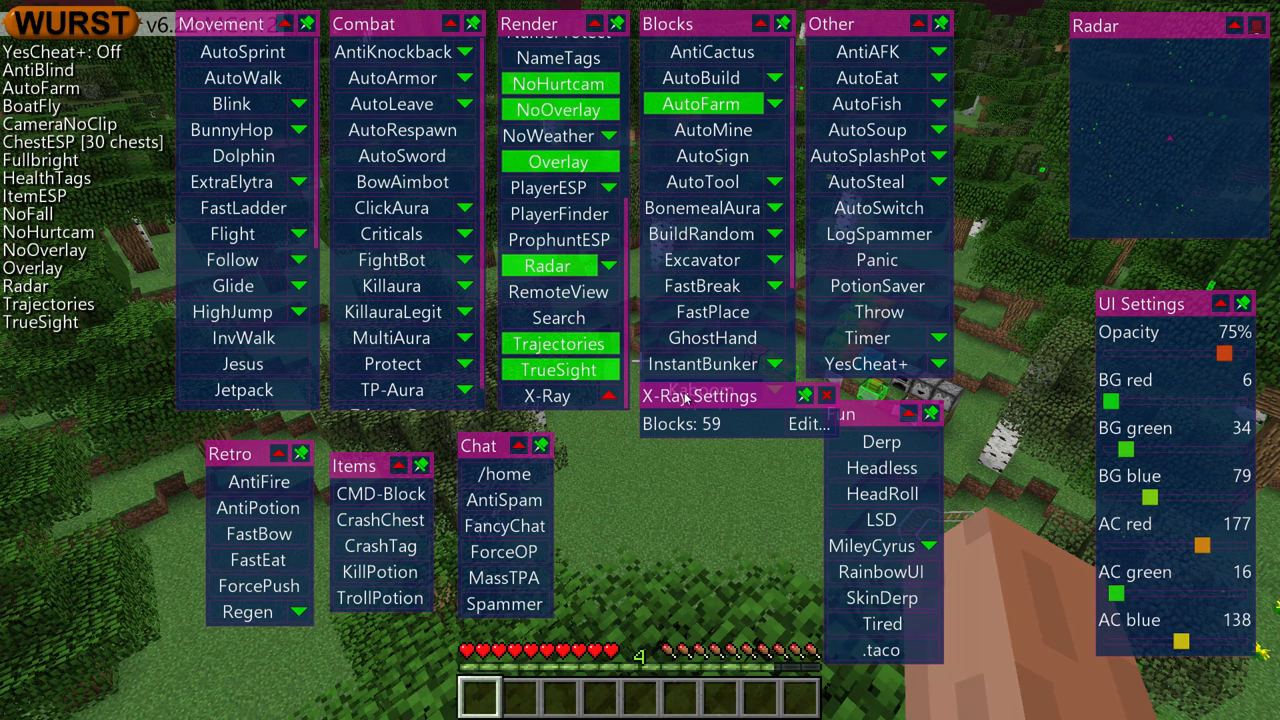
{"action": "left_click", "coordinate": [808, 424]}
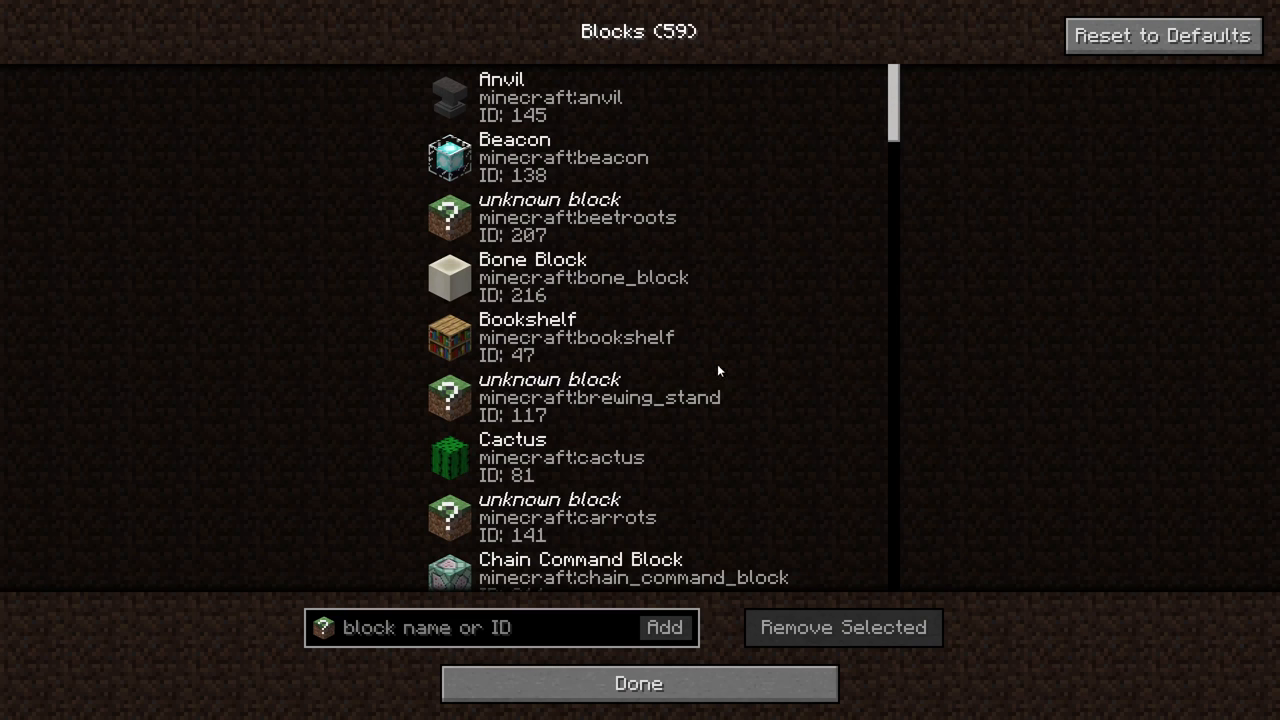
{"action": "scroll", "scroll_direction": "down", "scroll_amount": 3}
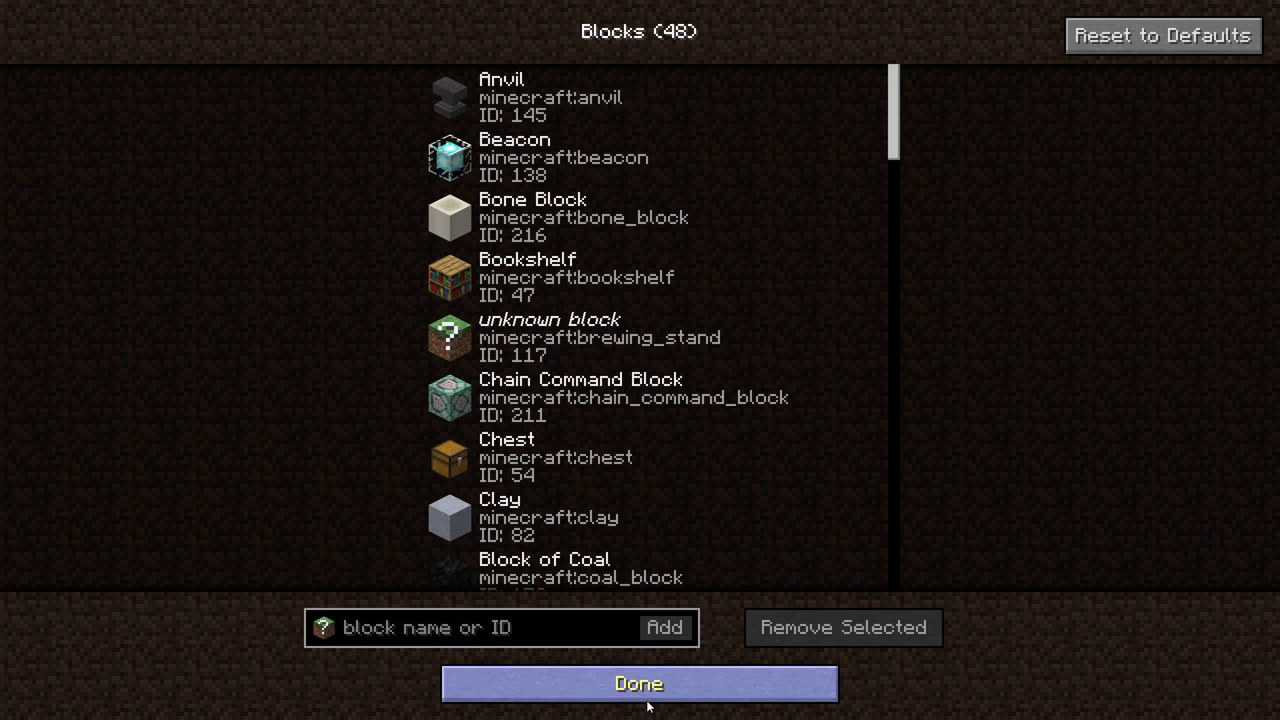
{"action": "left_click", "coordinate": [638, 684]}
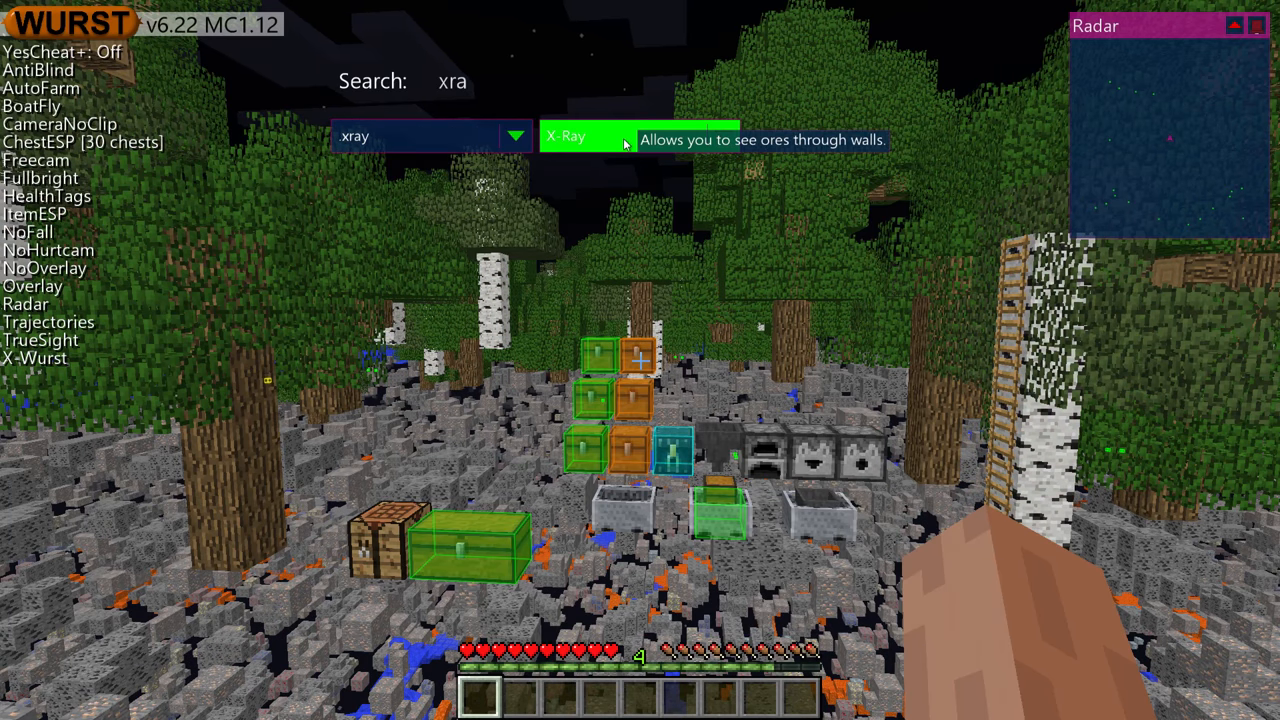